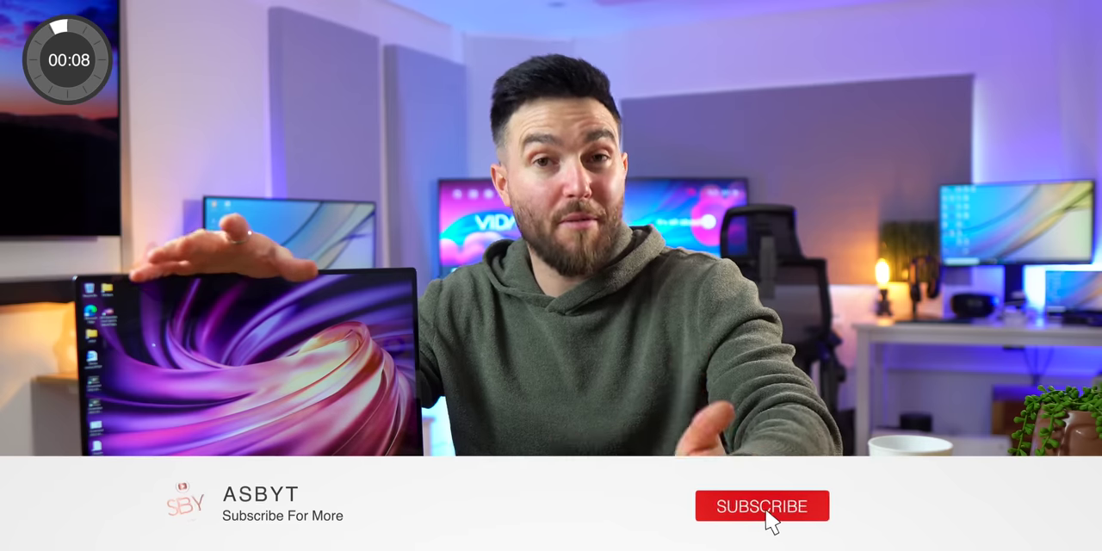
{"action": "left_click", "coordinate": [763, 506]}
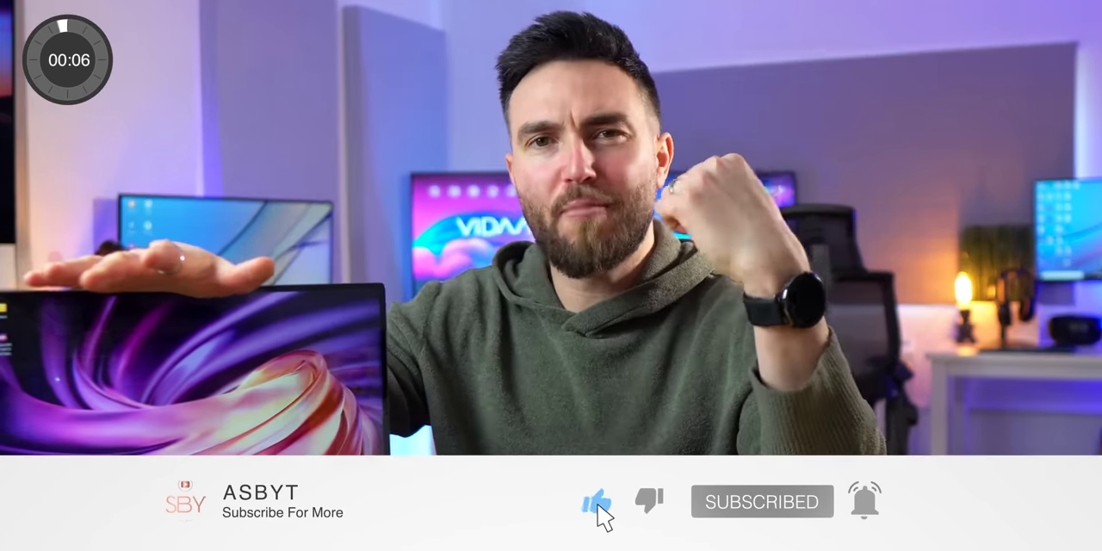